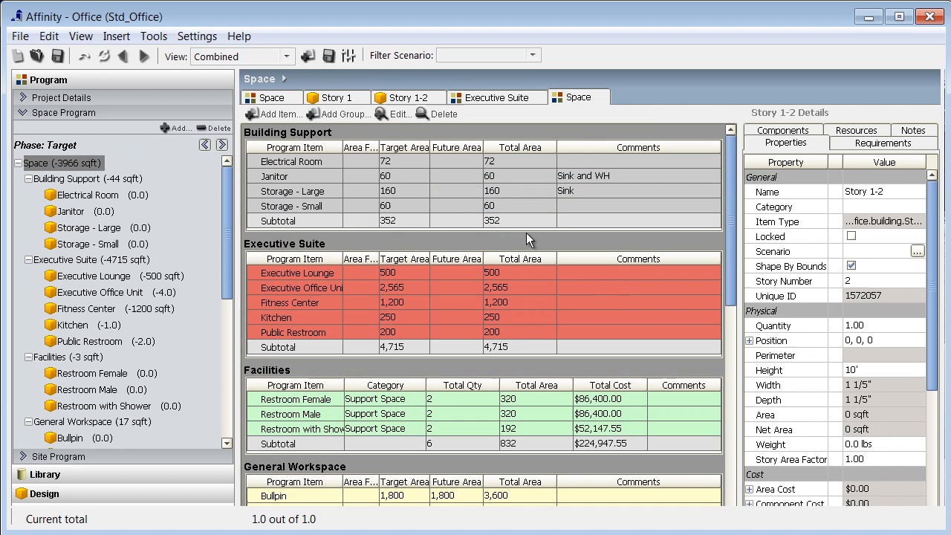
Scroll the Story 1-2 diagram and start adding a colour legend to the space plan.
scroll("down", 3)
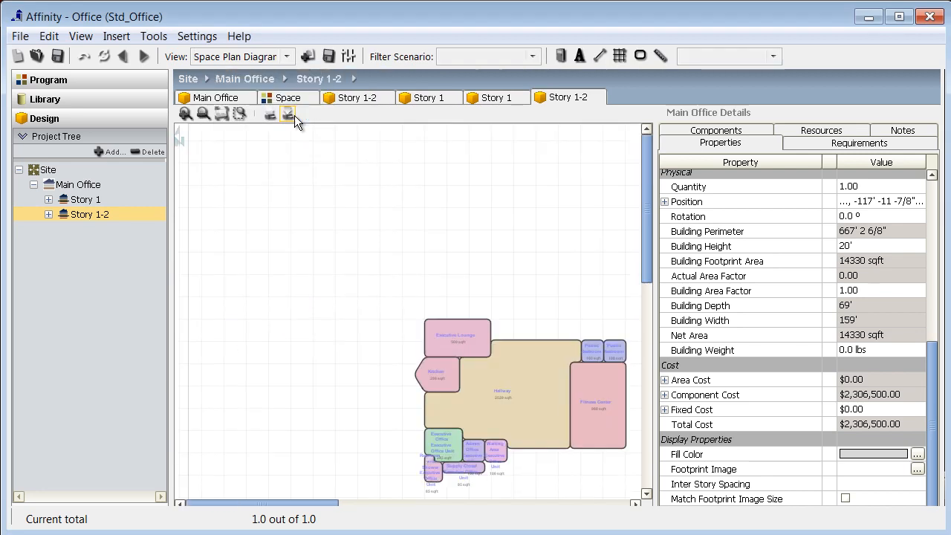
left_click(288, 113)
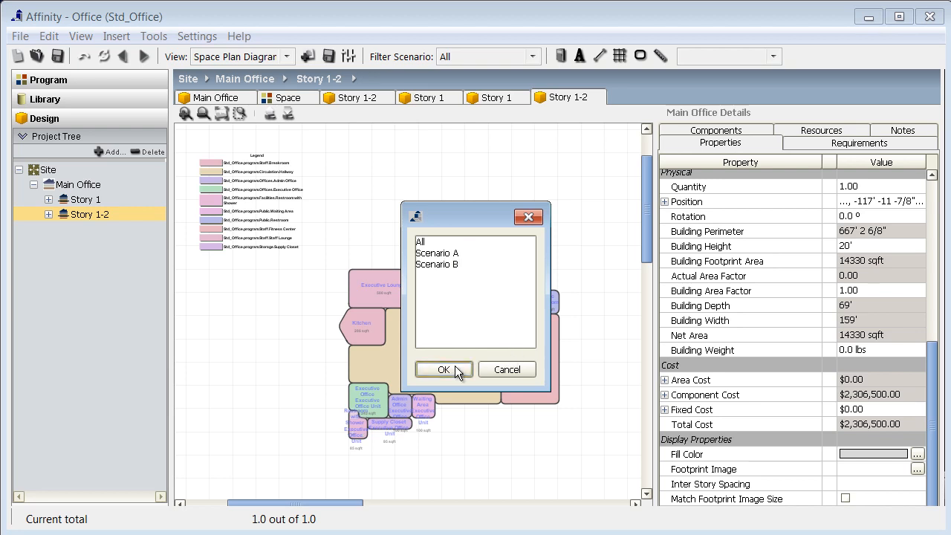
Confirm the scenario filter as All so spaces from every scenario show with the legend.
left_click(443, 368)
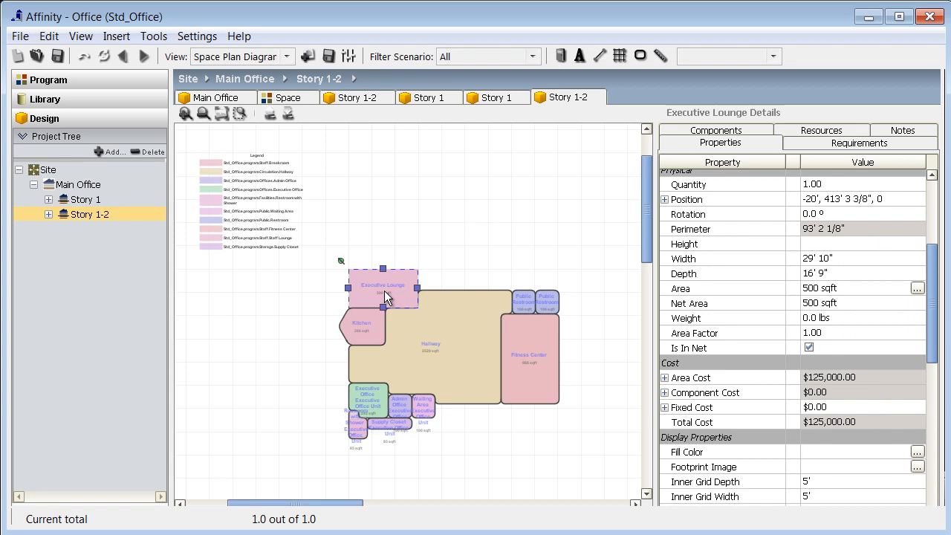